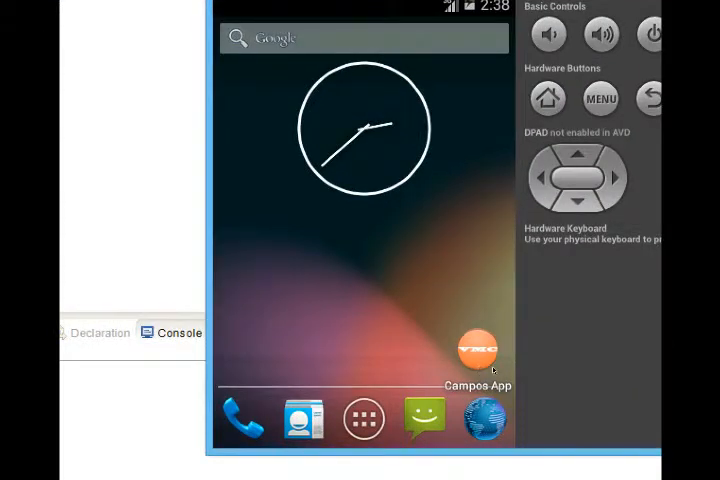
- Navigate Chrome to phonegap.com
drag(478, 350, 365, 247)
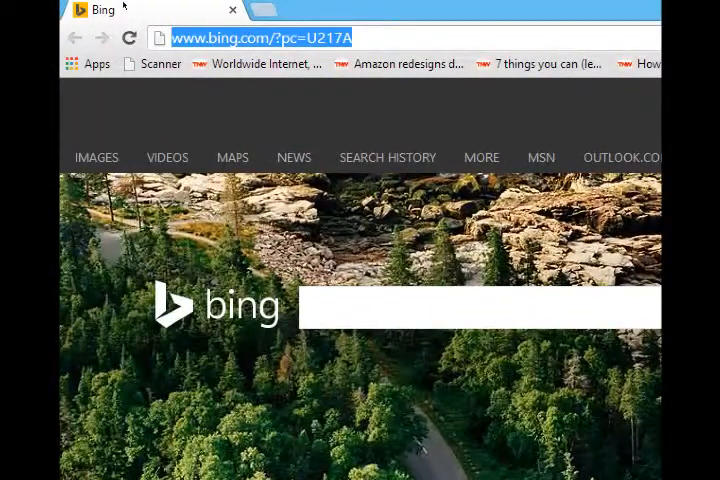
text(phonegap.com)
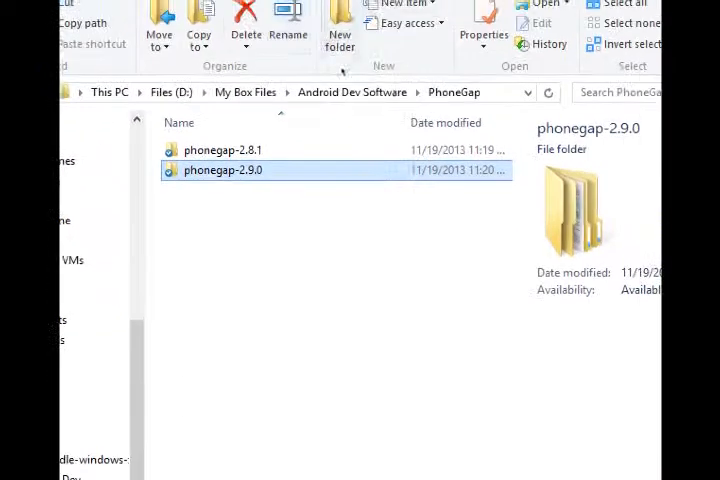
mouse_move(267, 150)
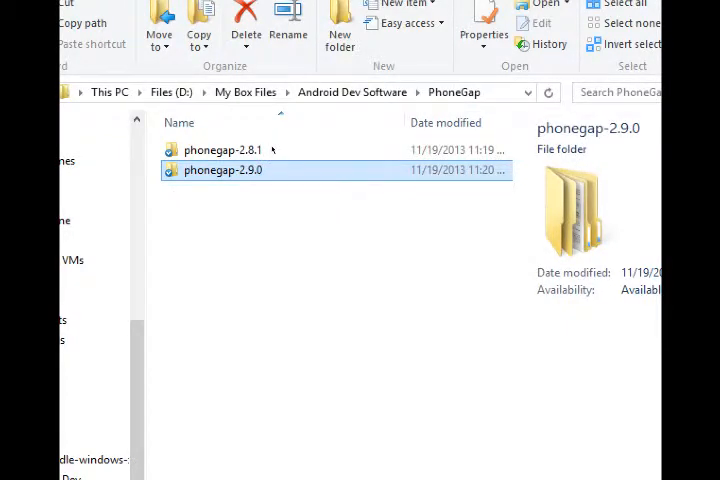
- Browse into phonegap-2.9.0, then lib, then the android platform folder
double_click(224, 170)
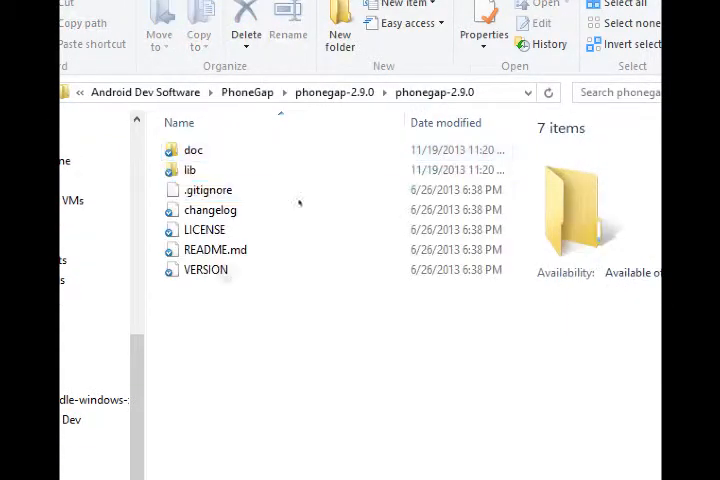
click(194, 149)
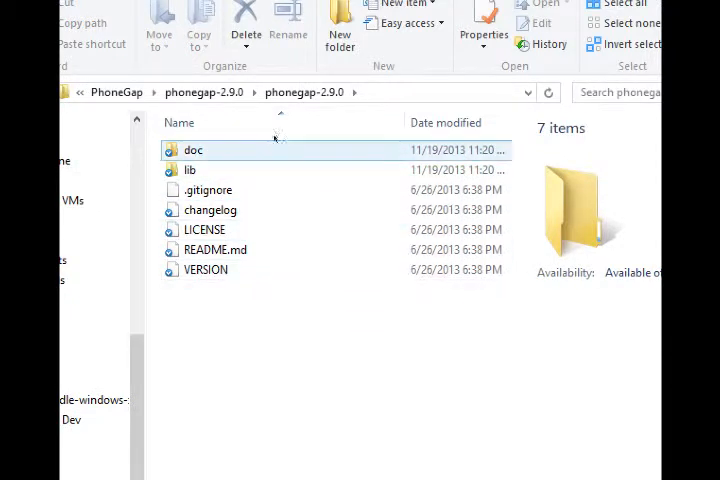
click(189, 154)
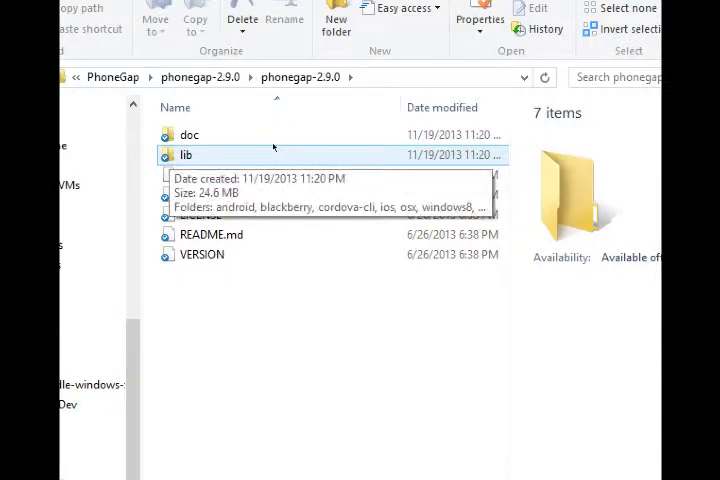
double_click(186, 154)
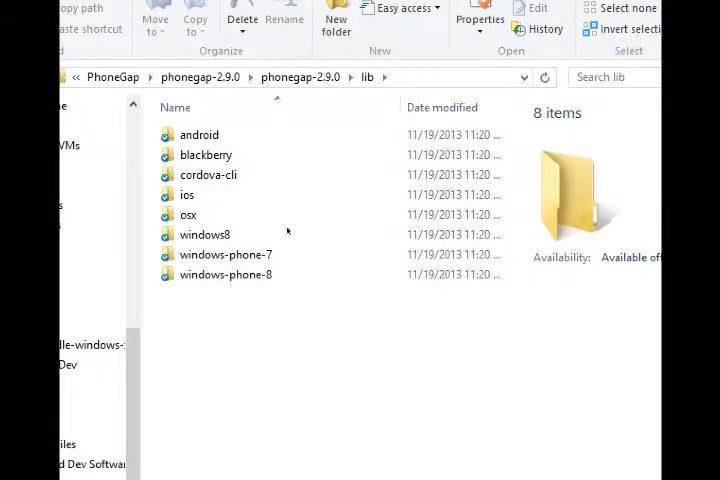
double_click(199, 134)
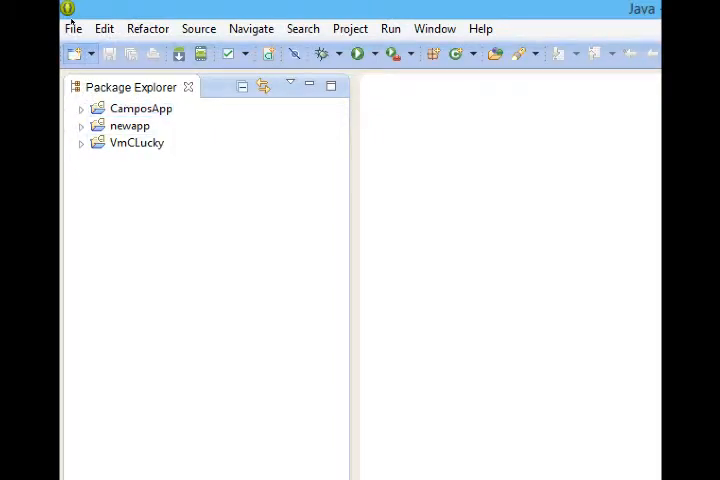
- Start a new Android Project from Existing Code and continue to its import settings
click(73, 28)
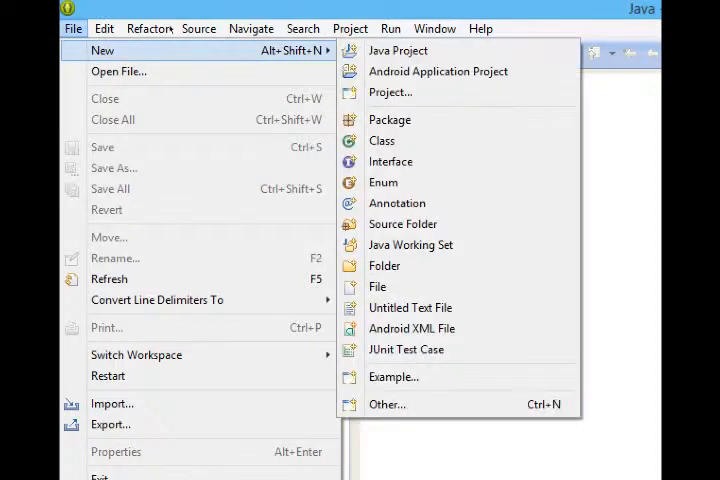
mouse_move(390, 92)
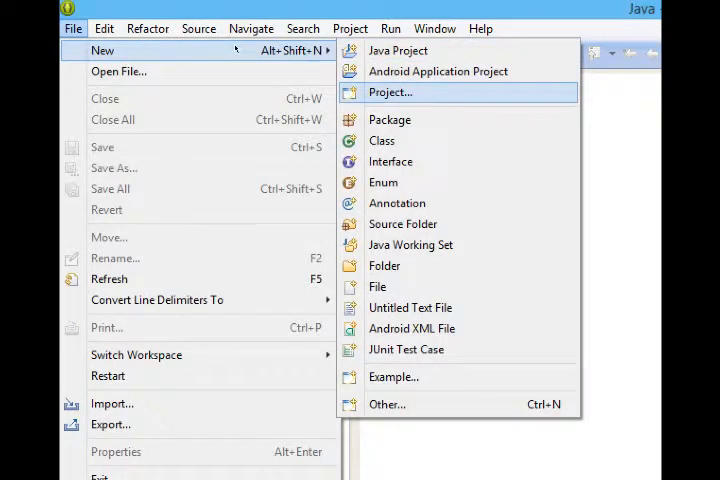
click(390, 92)
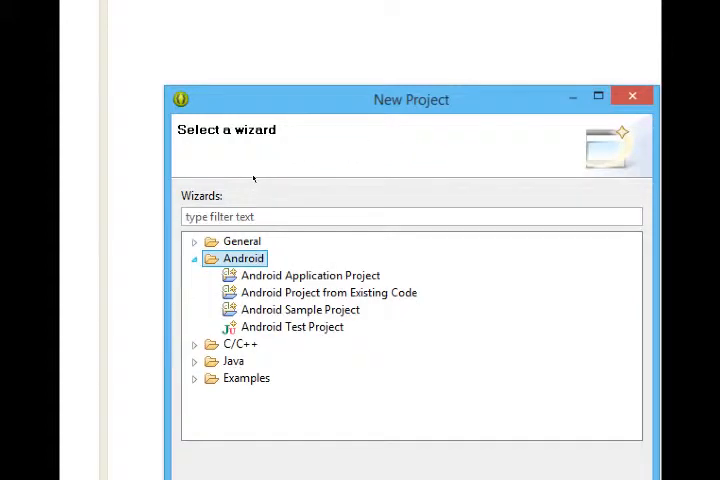
mouse_move(258, 178)
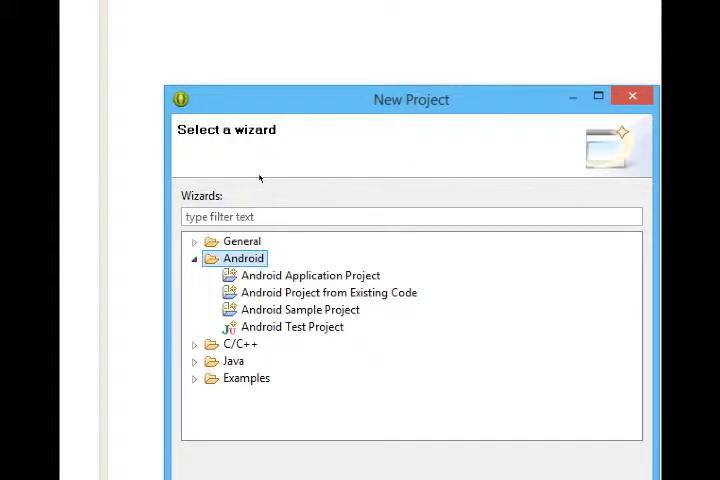
click(328, 292)
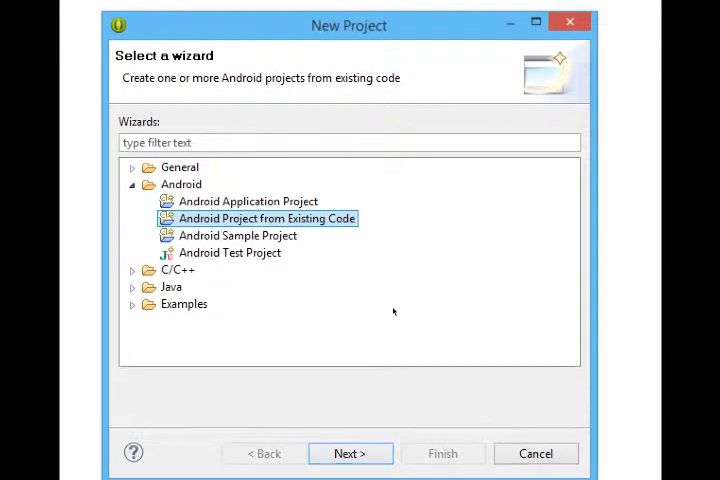
click(350, 453)
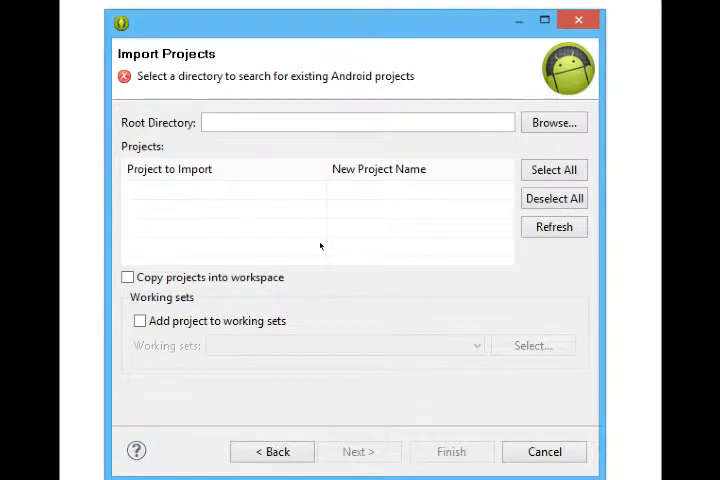
mouse_move(256, 227)
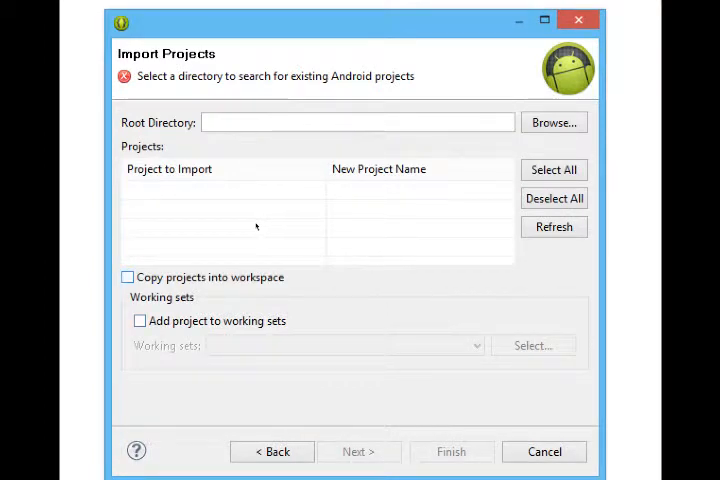
- Turn on Copy projects into workspace in the Import Projects wizard
click(127, 277)
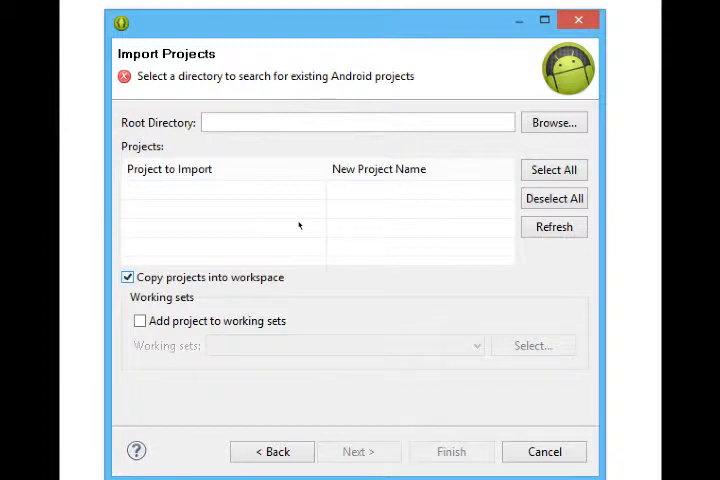
mouse_move(321, 232)
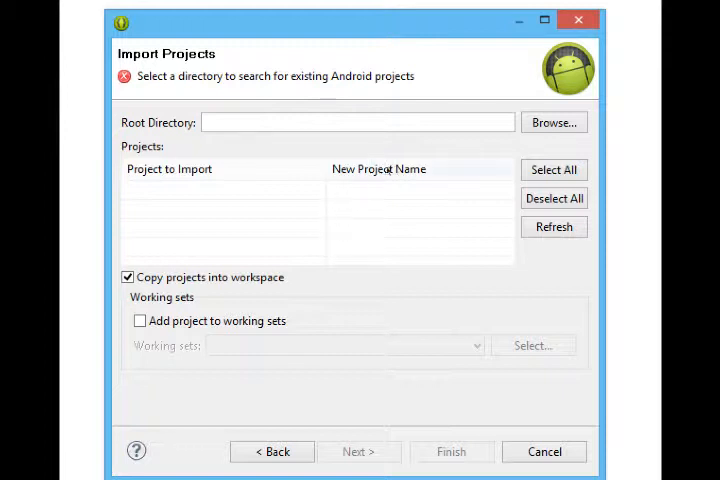
mouse_move(265, 152)
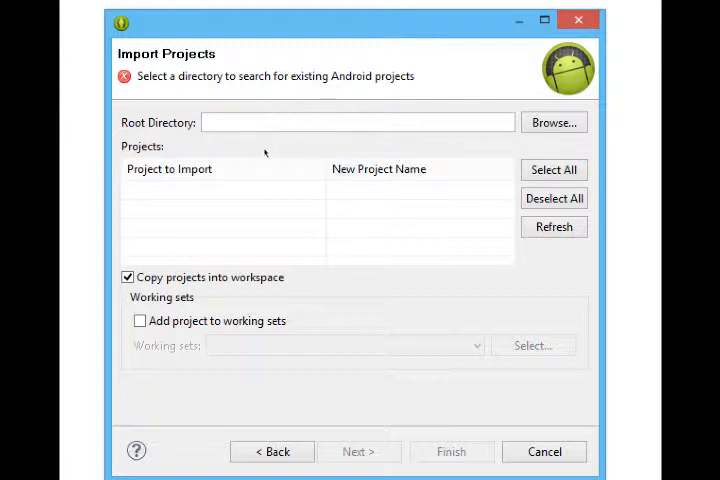
mouse_move(465, 145)
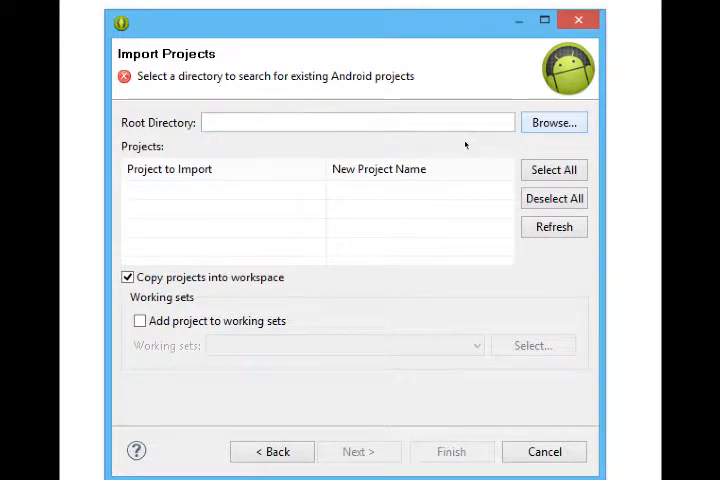
- Browse for the root directory: D: > My Box Files > Android Dev Software > PhoneGap > phonegap-2.9.0 > lib > android
click(554, 122)
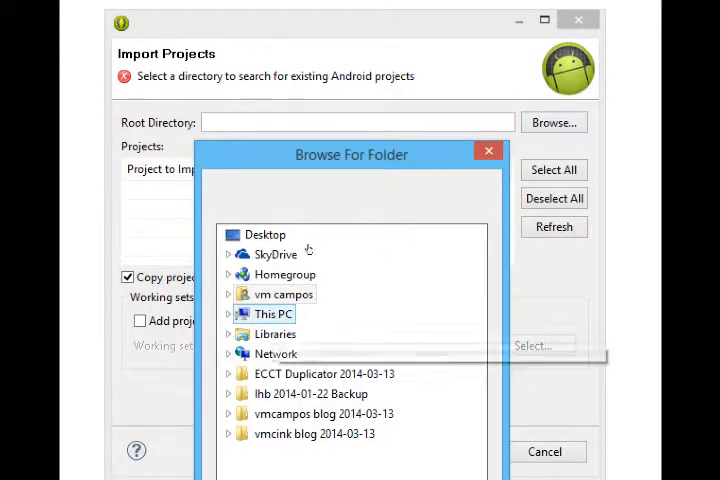
click(229, 314)
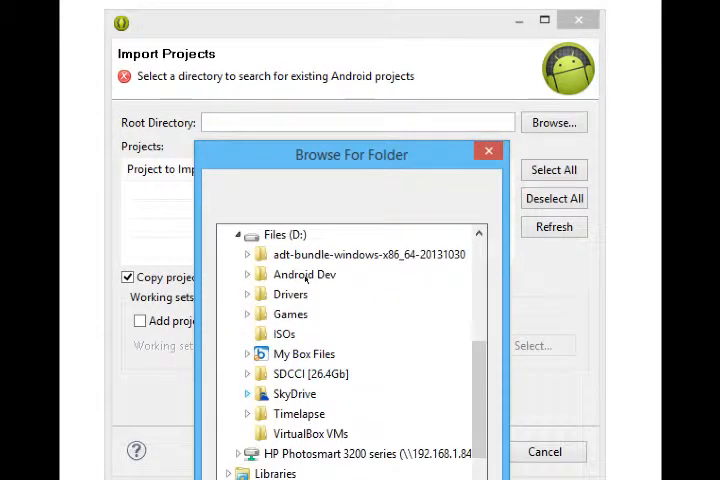
click(247, 353)
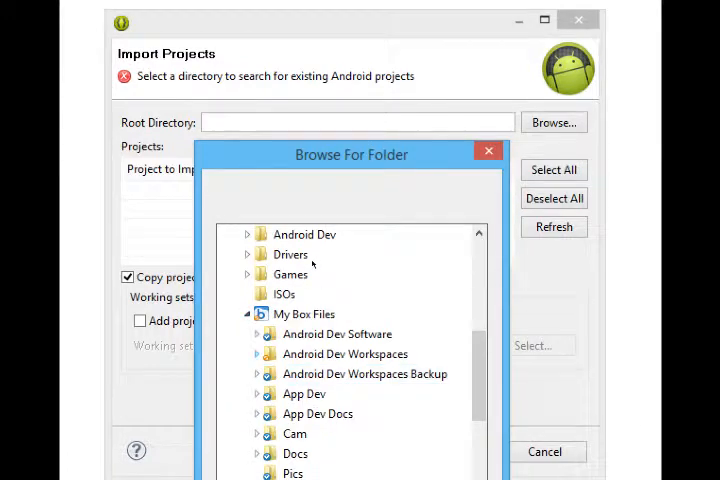
click(268, 334)
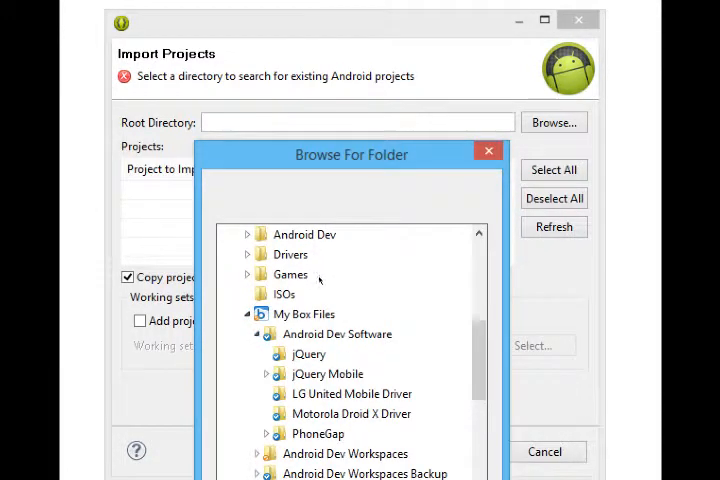
click(267, 433)
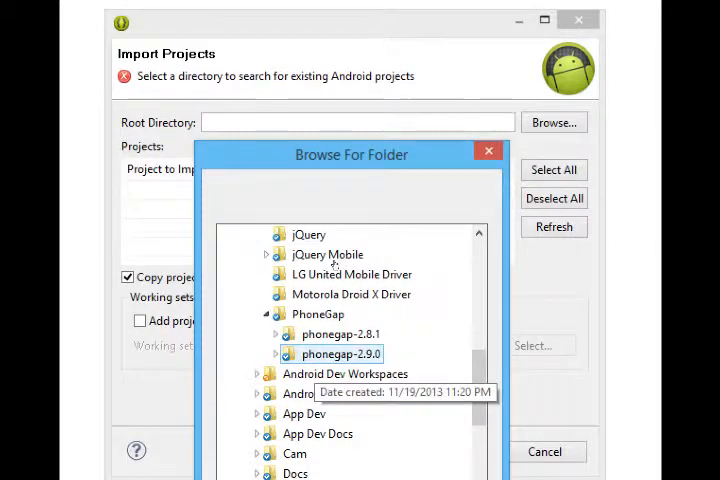
click(275, 354)
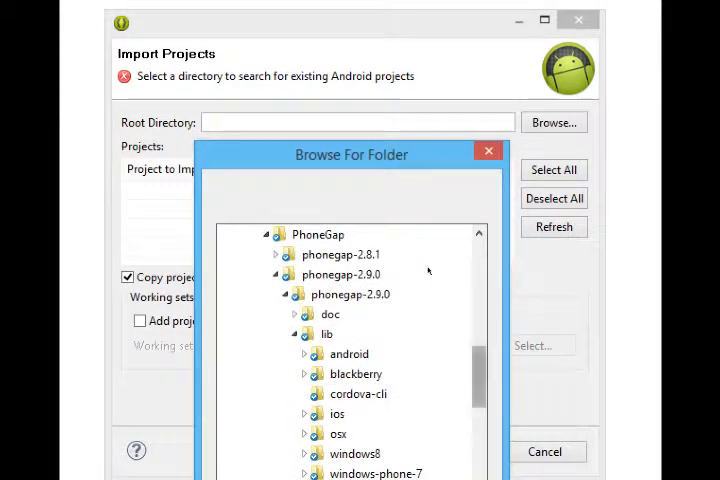
click(305, 354)
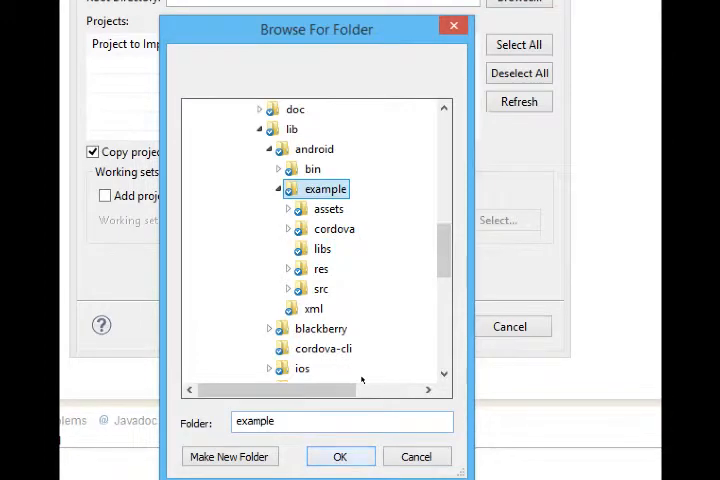
- Confirm the example folder as root, finish the import, and expand the example project
click(340, 456)
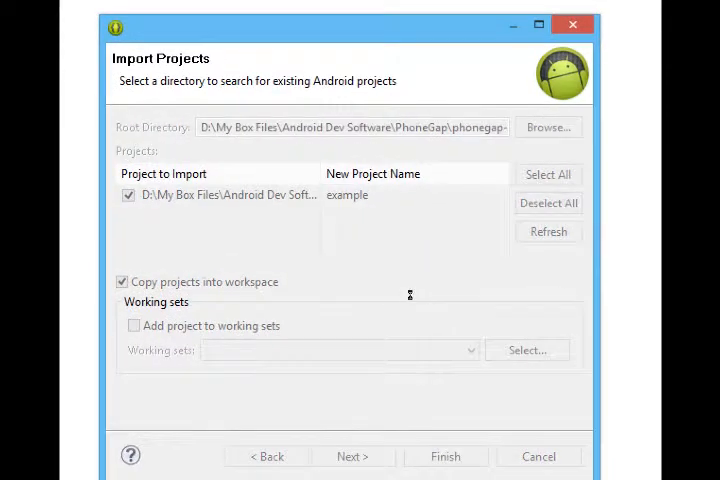
click(445, 456)
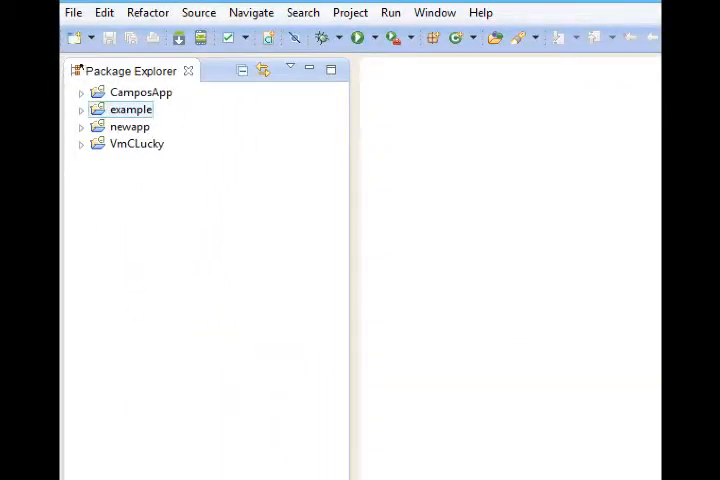
click(81, 109)
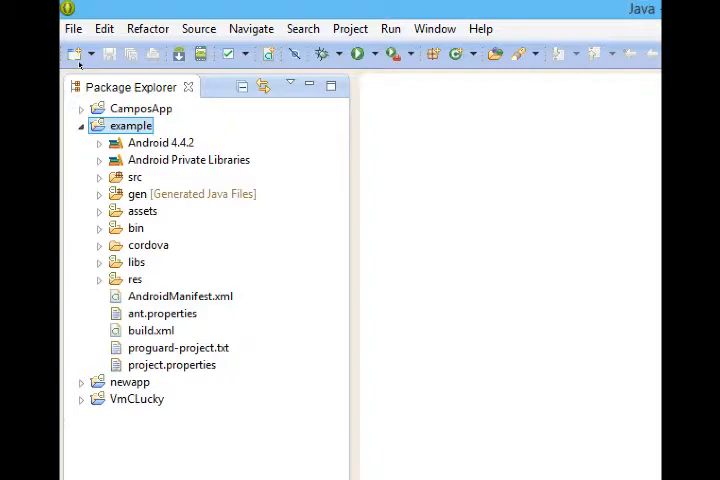
- In the example project's Android properties, select Android 4.4.2 as the build target
right_click(131, 125)
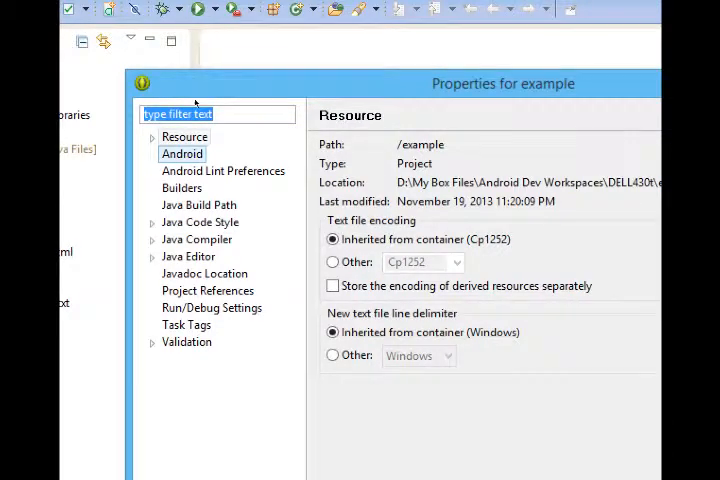
click(182, 153)
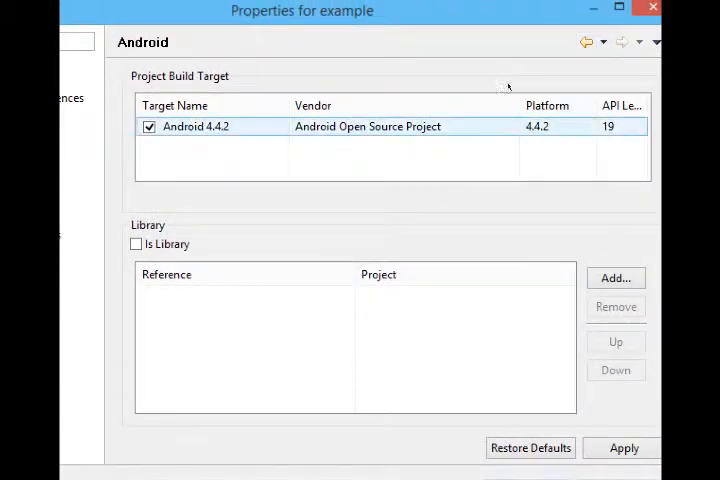
click(195, 126)
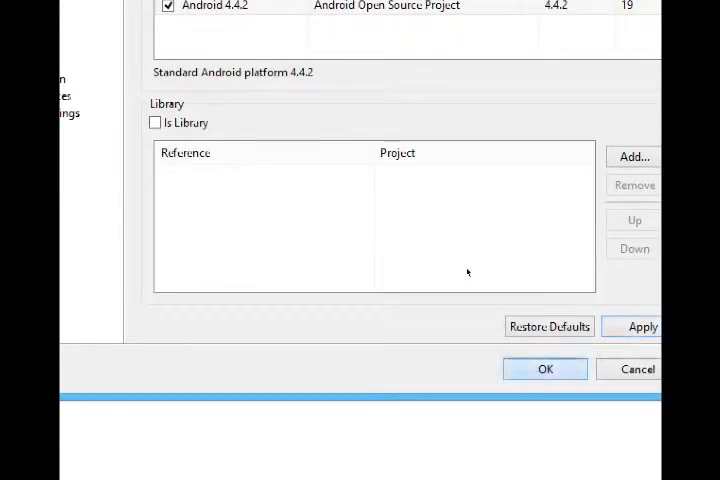
click(545, 369)
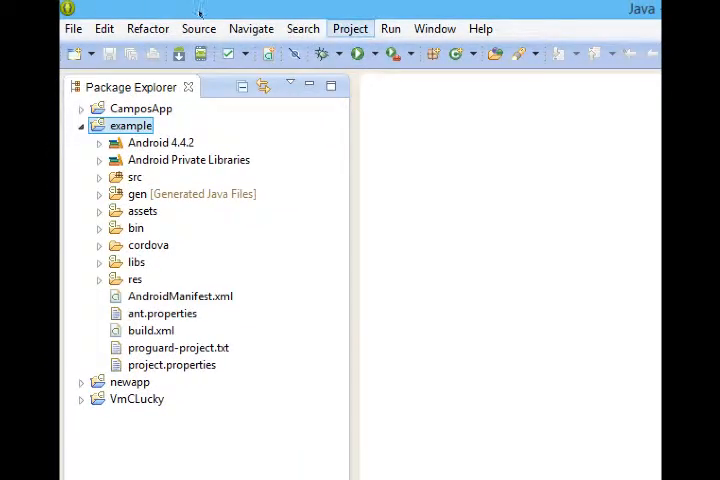
- Clean all projects with Project > Clean, then clear the console's error messages
click(349, 28)
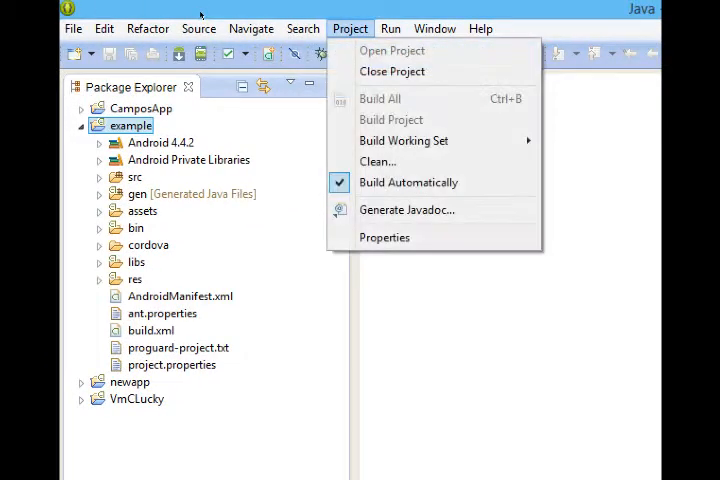
click(378, 161)
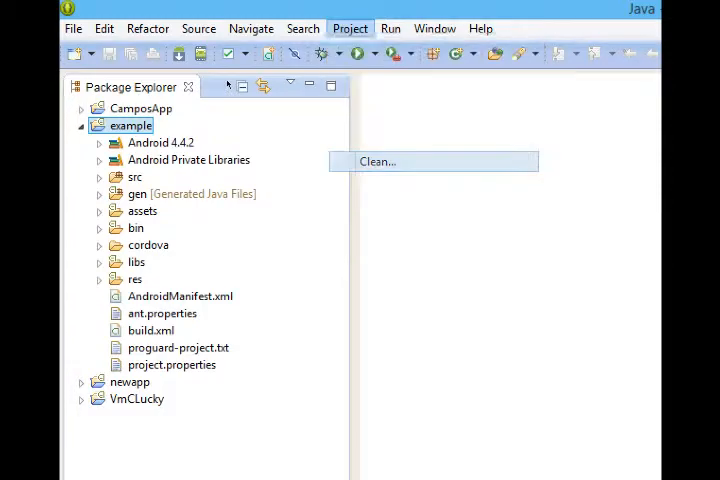
click(377, 161)
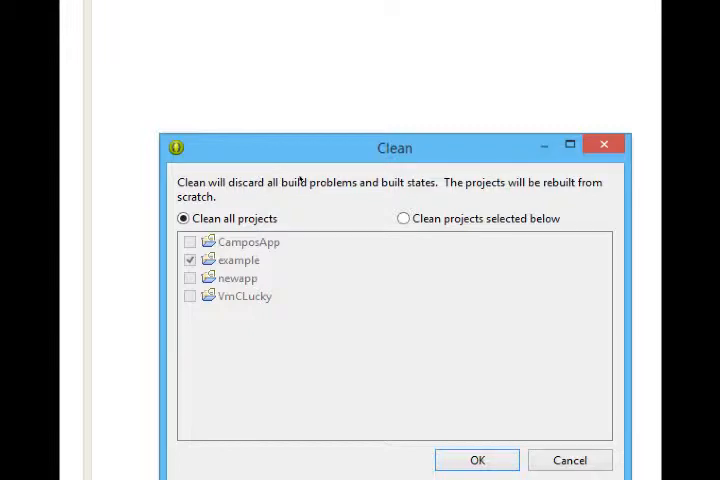
drag(394, 147, 378, 128)
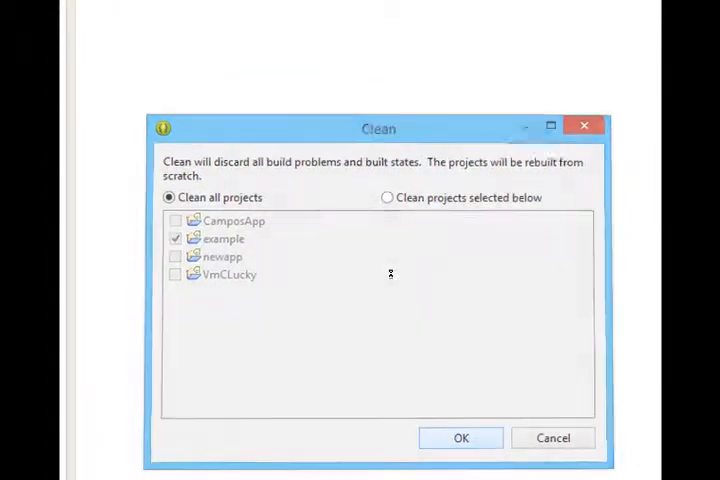
click(460, 438)
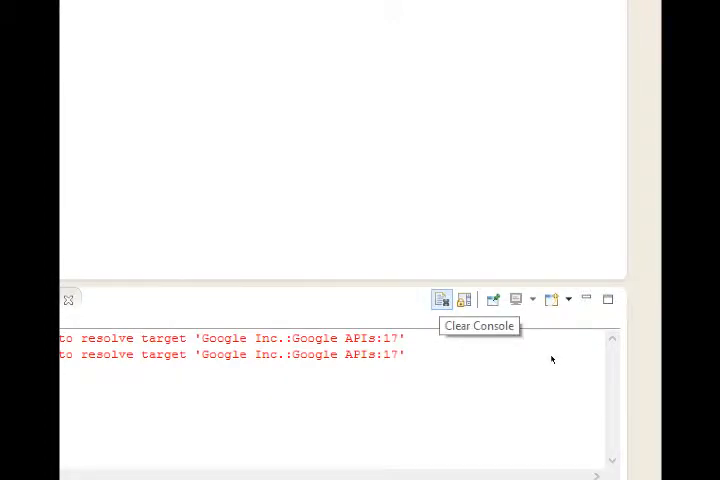
click(441, 299)
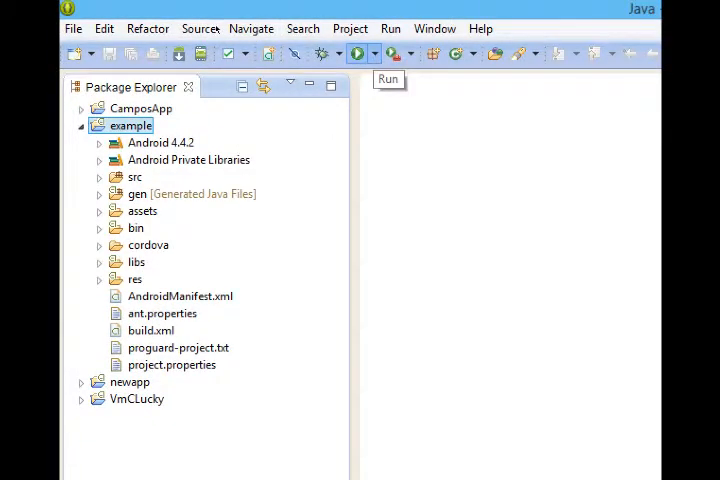
- Create a new Android launch configuration named PhoneGap
click(370, 53)
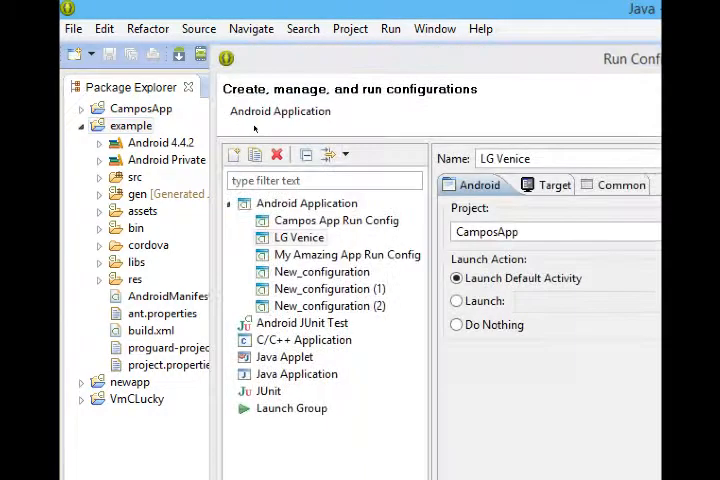
click(306, 203)
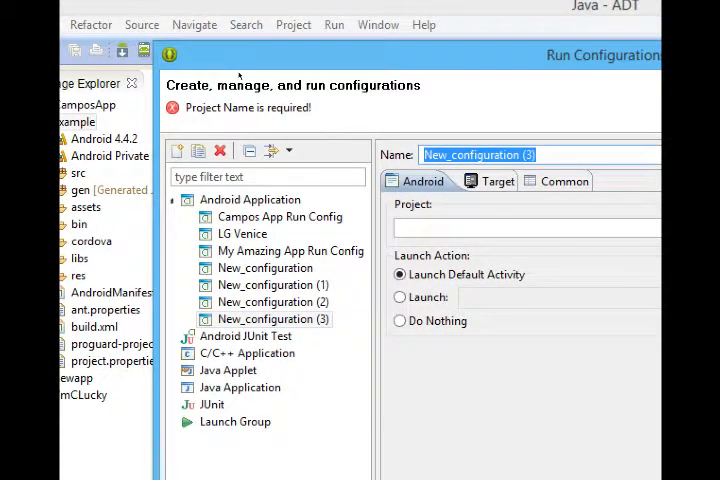
text(PhoneGap)
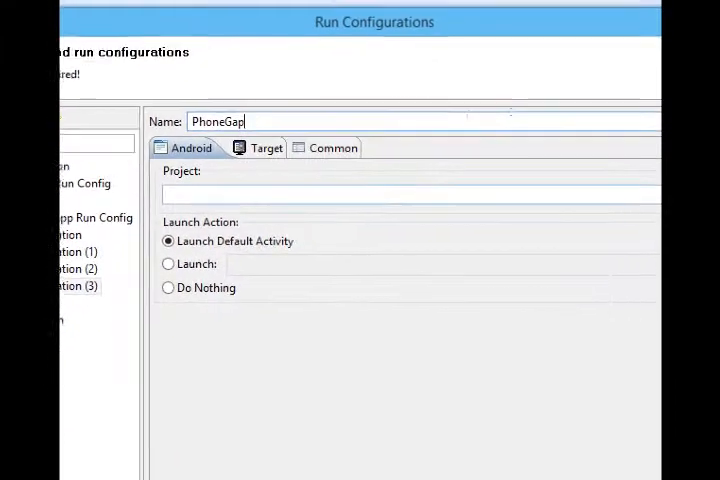
- Set the PhoneGap configuration's project to example, check the Target settings, and run it
click(640, 192)
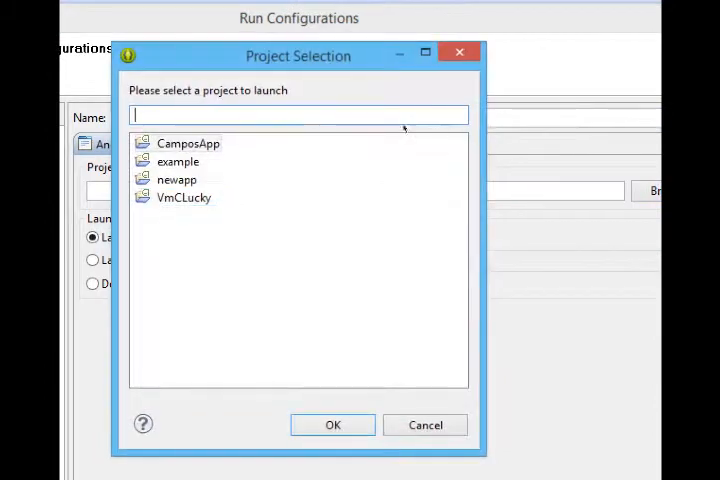
click(178, 161)
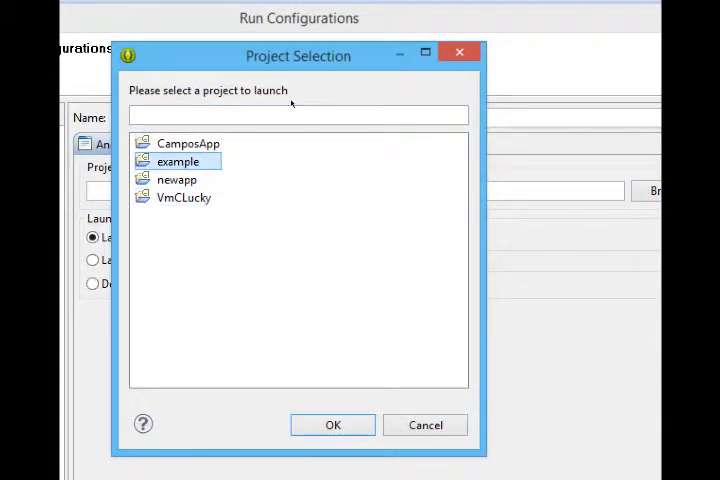
click(332, 425)
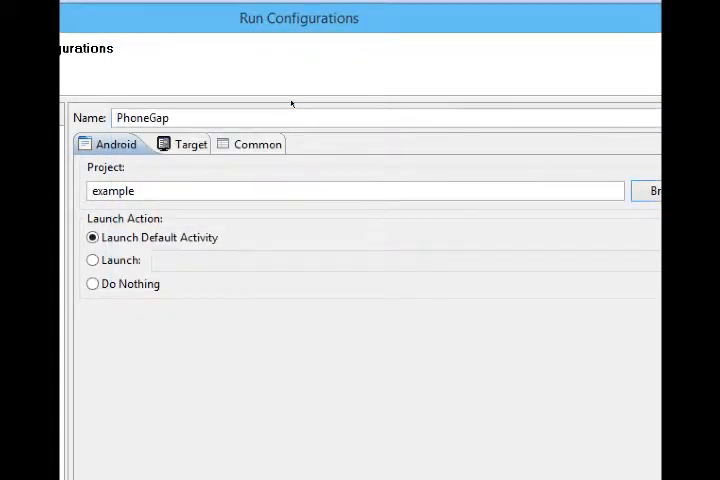
mouse_move(303, 95)
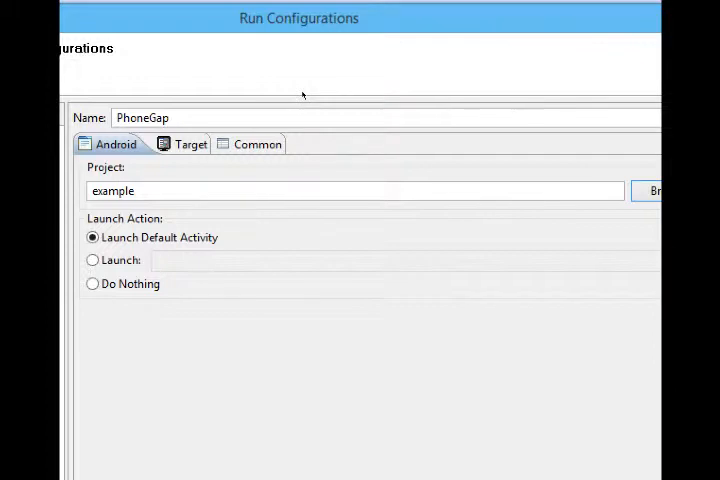
click(184, 143)
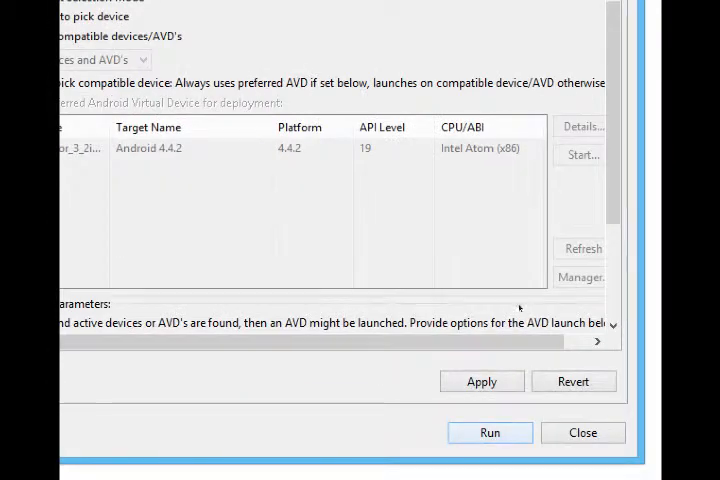
click(481, 381)
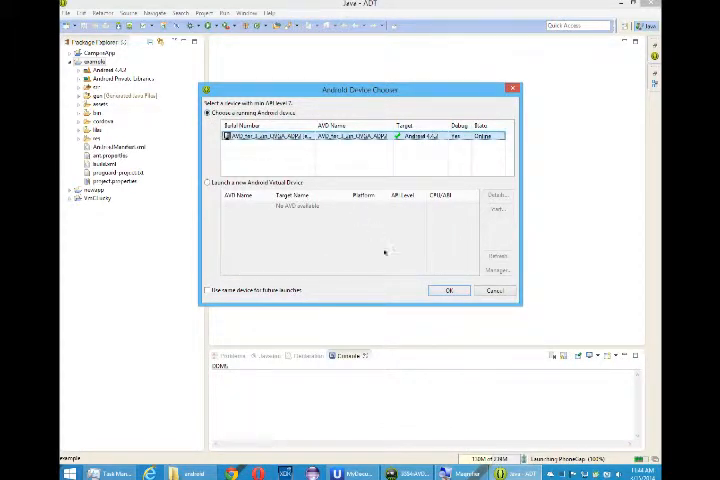
- Pick the already running emulator in the Android Device Chooser to deploy the app
click(449, 290)
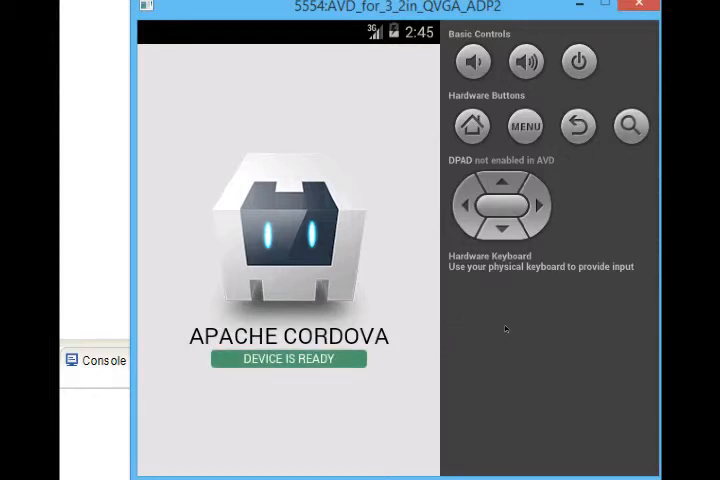
click(473, 126)
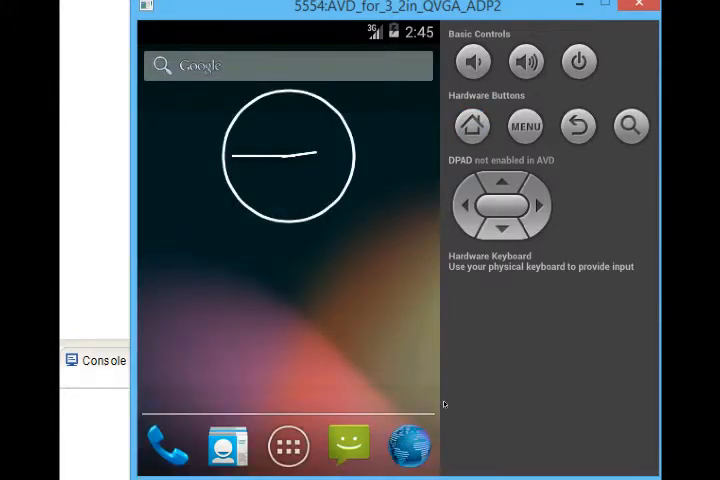
click(288, 445)
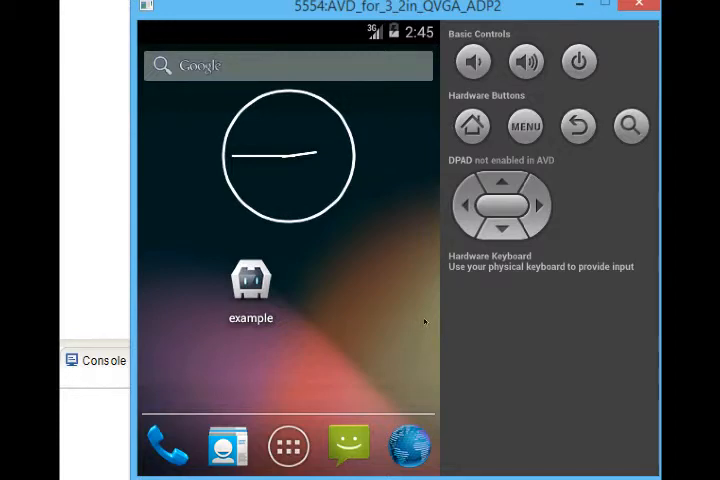
click(251, 280)
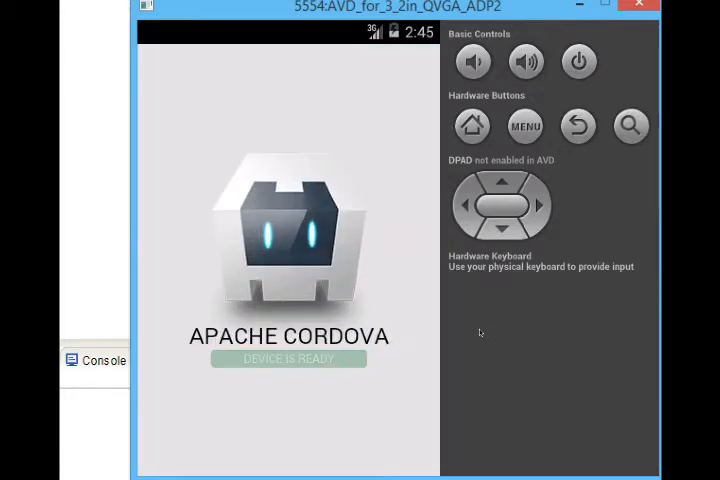